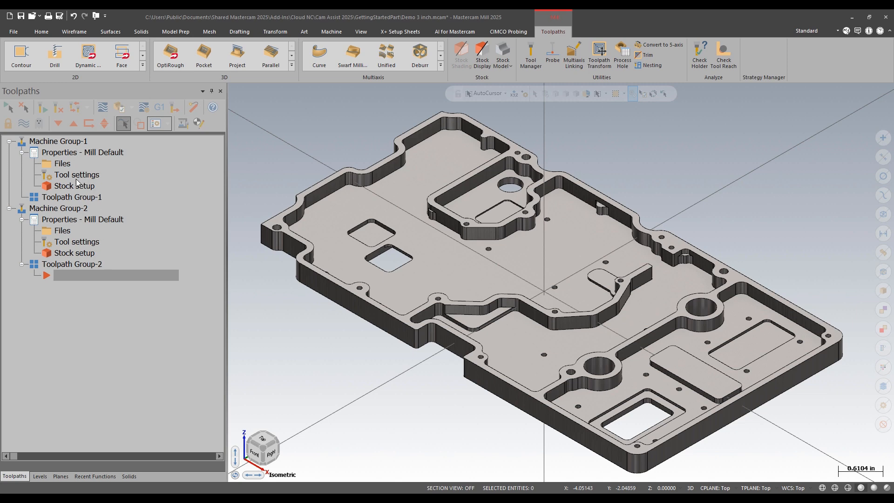
pyautogui.moveTo(72, 177)
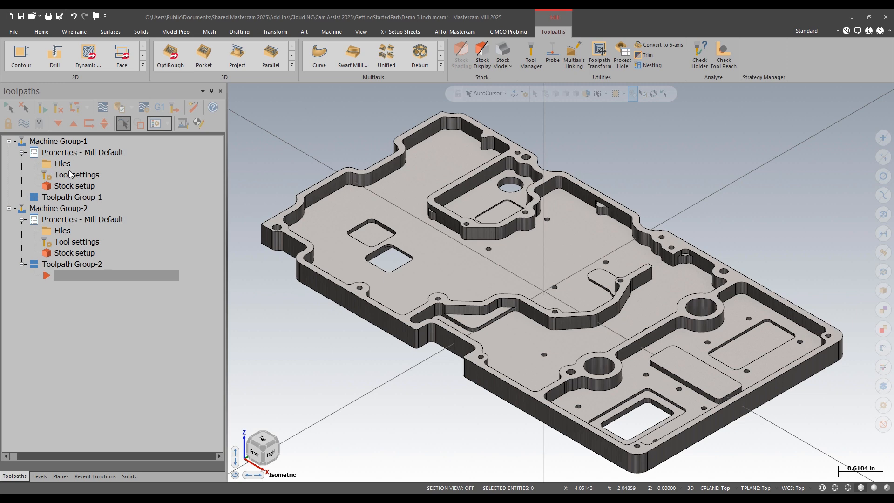
# - Review Machine Group-1's setup with its master model and rectangular stock, then confirm it
pyautogui.click(61, 164)
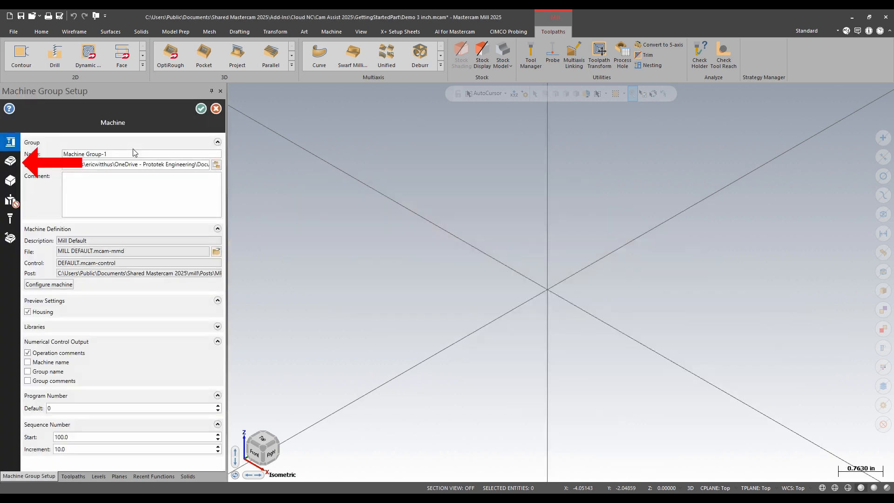
pyautogui.click(9, 160)
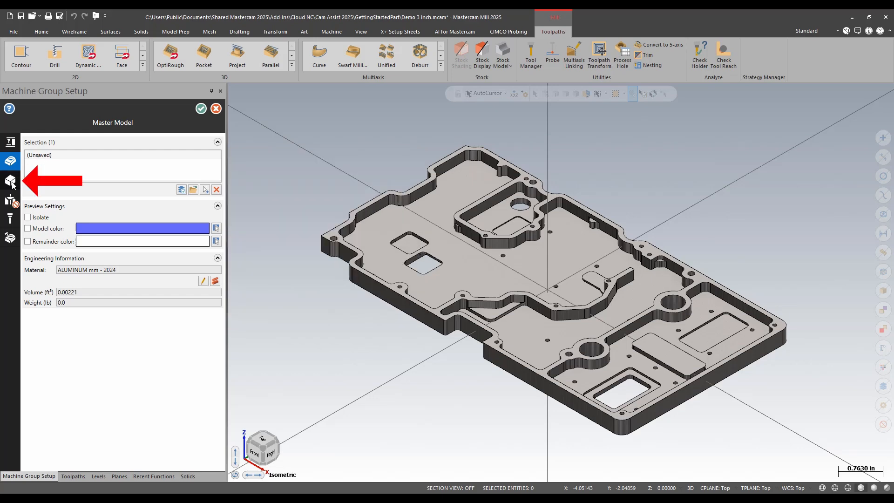
pyautogui.click(9, 182)
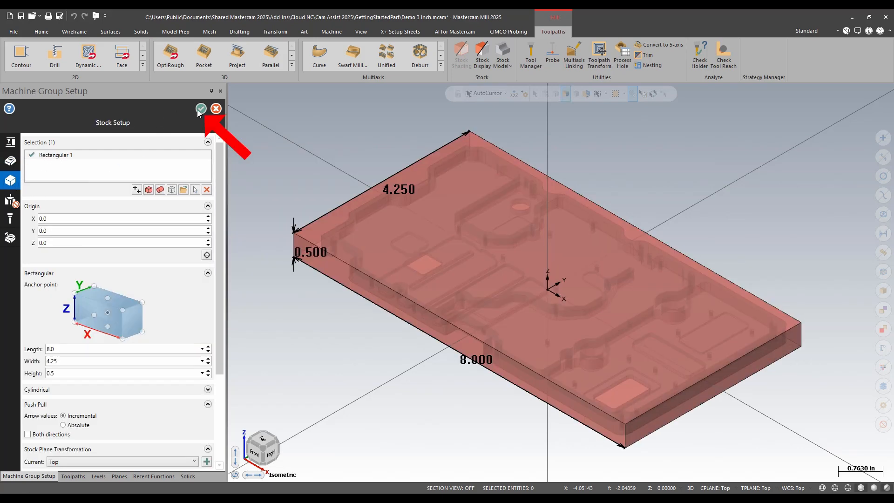
pyautogui.click(201, 109)
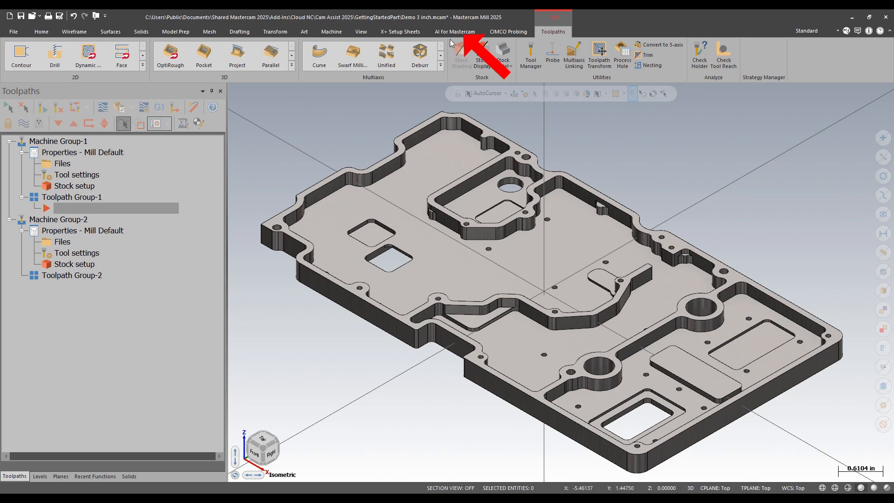
# - In CloudNC CAM Assist keep 3 Axis, assign planes Op1 Top and op2 bottom, rate workholding Excellent
pyautogui.click(454, 31)
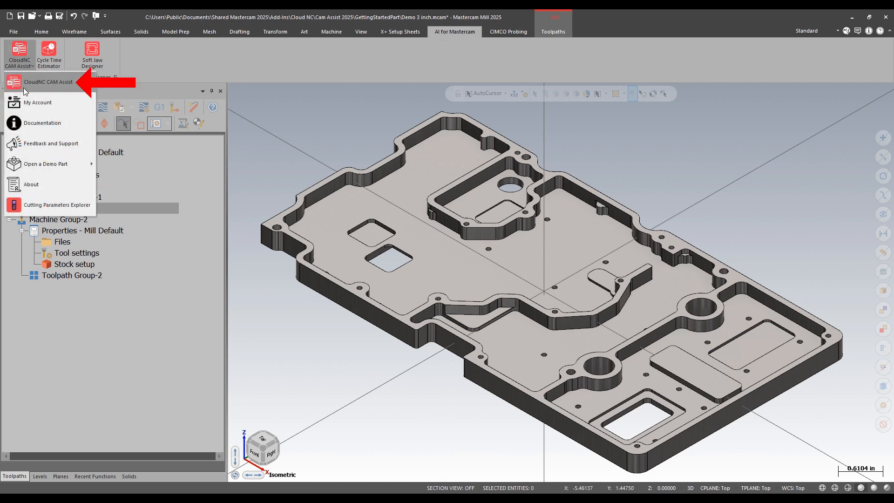
pyautogui.click(48, 82)
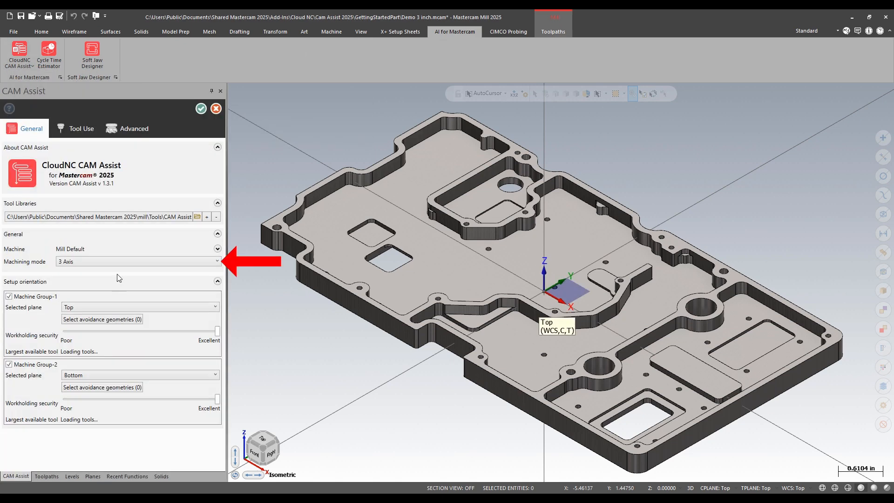
pyautogui.click(137, 261)
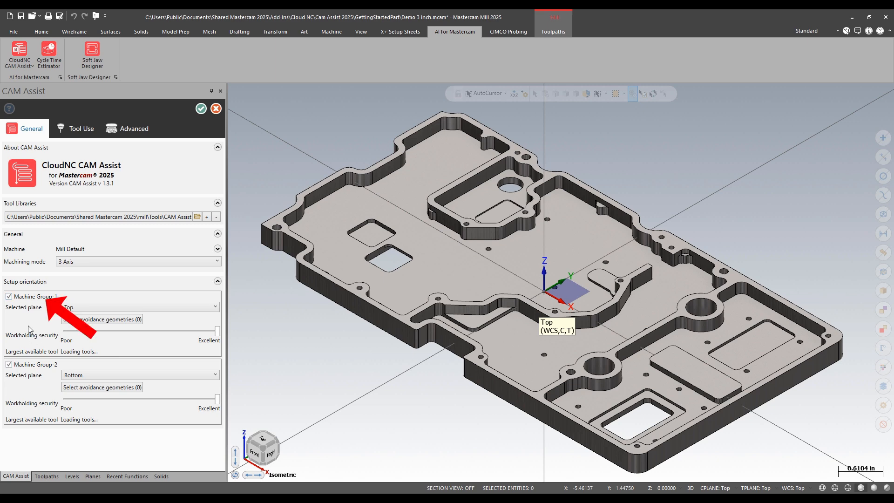
pyautogui.click(139, 306)
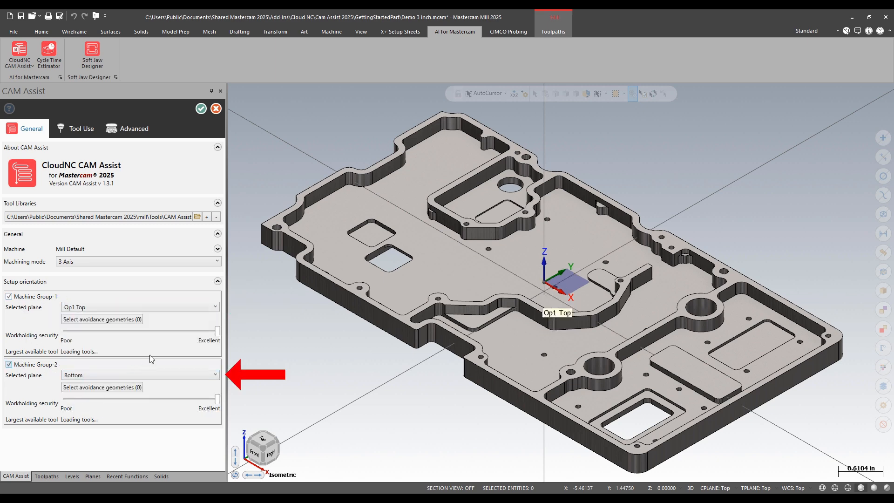
pyautogui.click(140, 374)
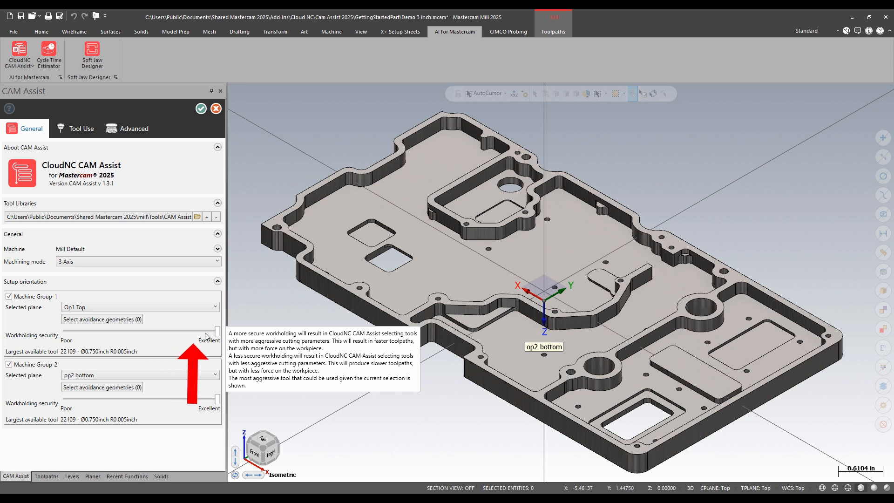
pyautogui.moveTo(215, 330); pyautogui.dragTo(159, 330)
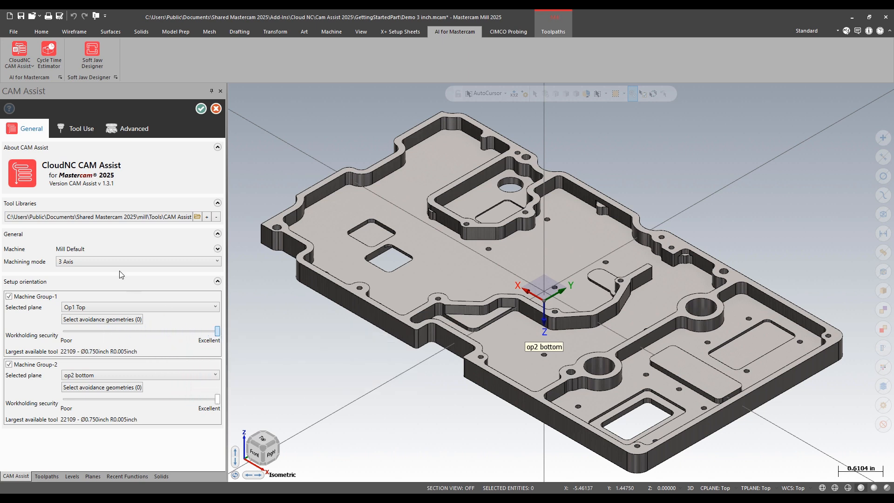
# - Show the tool-use settings for Aluminum 7075
pyautogui.click(80, 129)
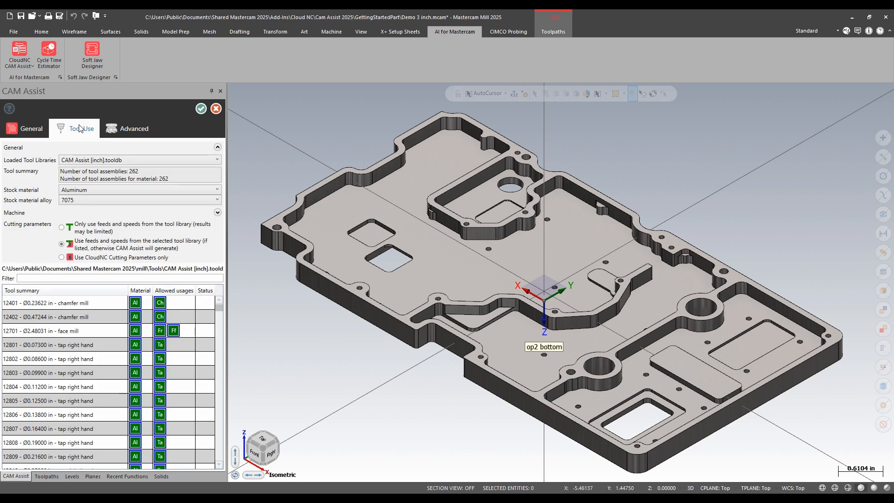
pyautogui.click(137, 199)
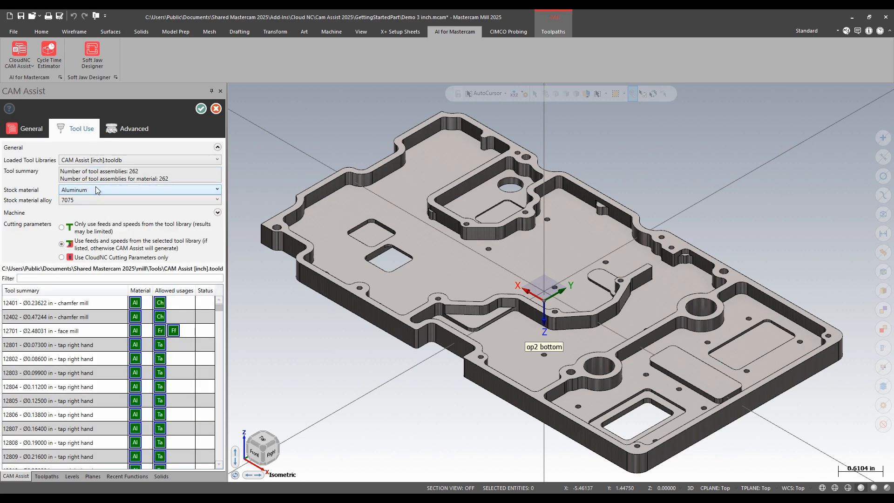
# - Run CAM Assist to generate Facing, Roughing, Finishing, Holemaking and Deburring operations
pyautogui.click(133, 129)
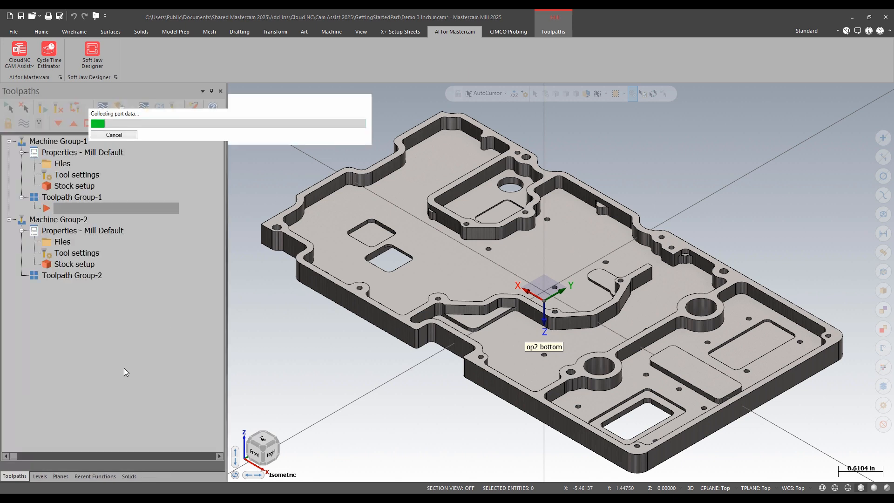
pyautogui.moveTo(70, 418)
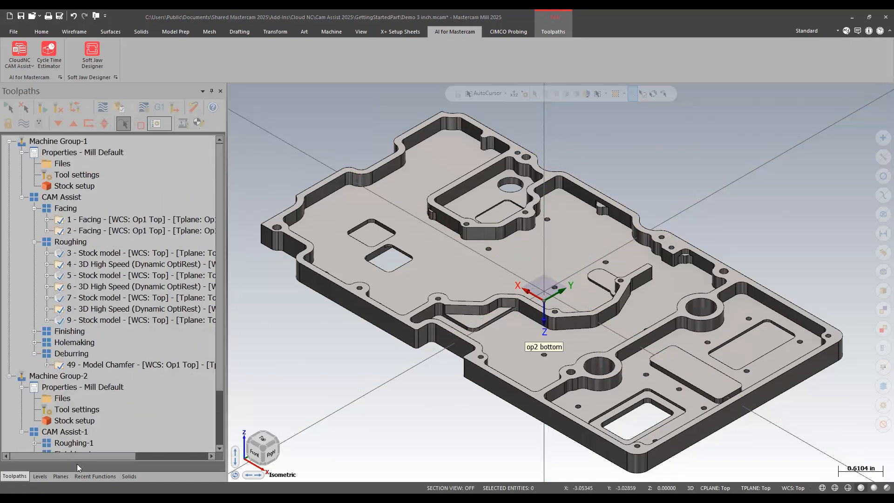
pyautogui.moveTo(186, 286)
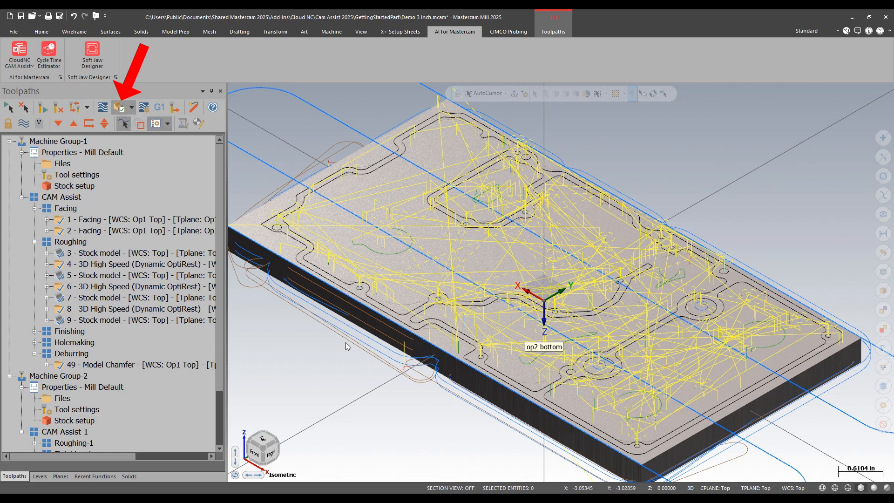
# - Process all generated operations so their toolpaths are drawn over the plate
pyautogui.click(119, 108)
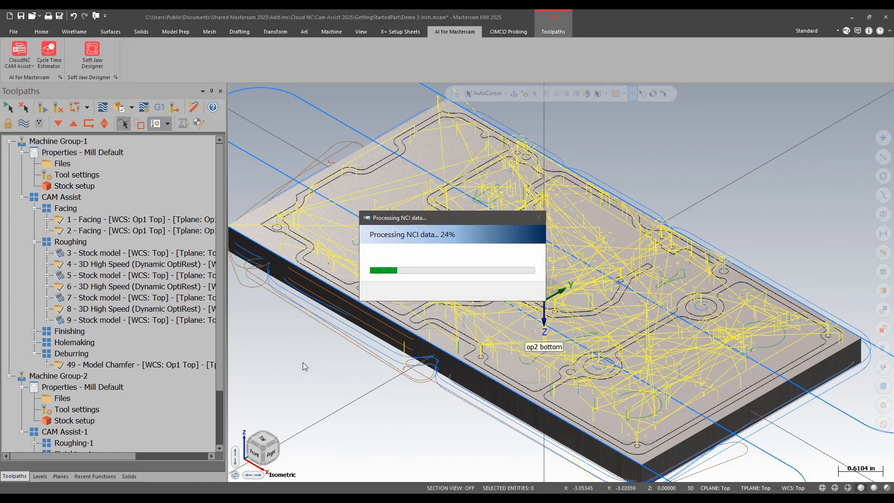